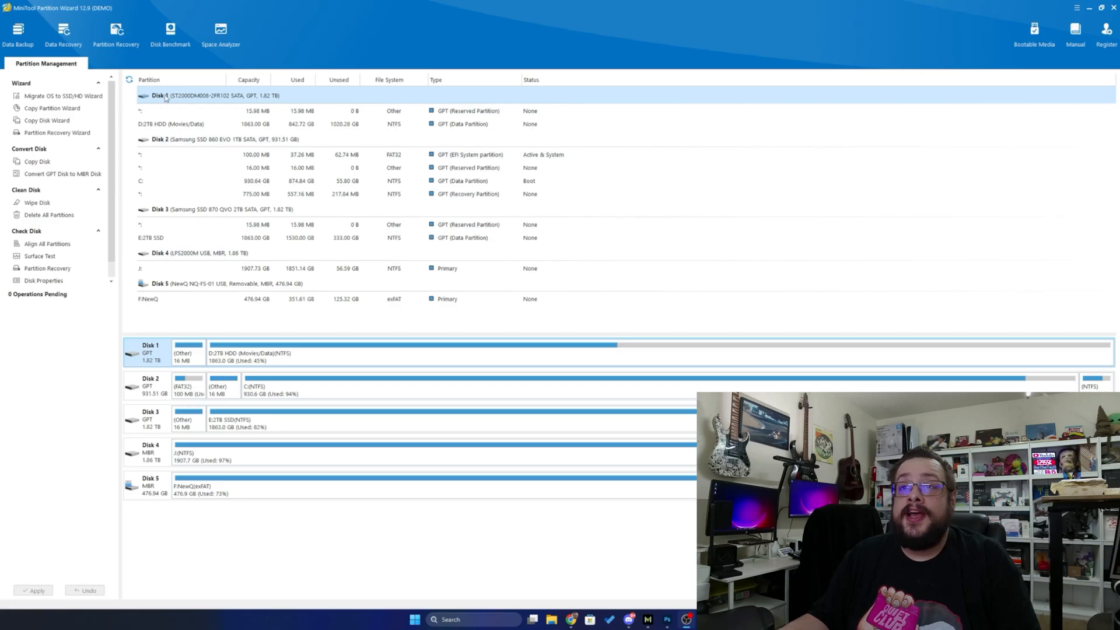
pyautogui.moveTo(972, 61)
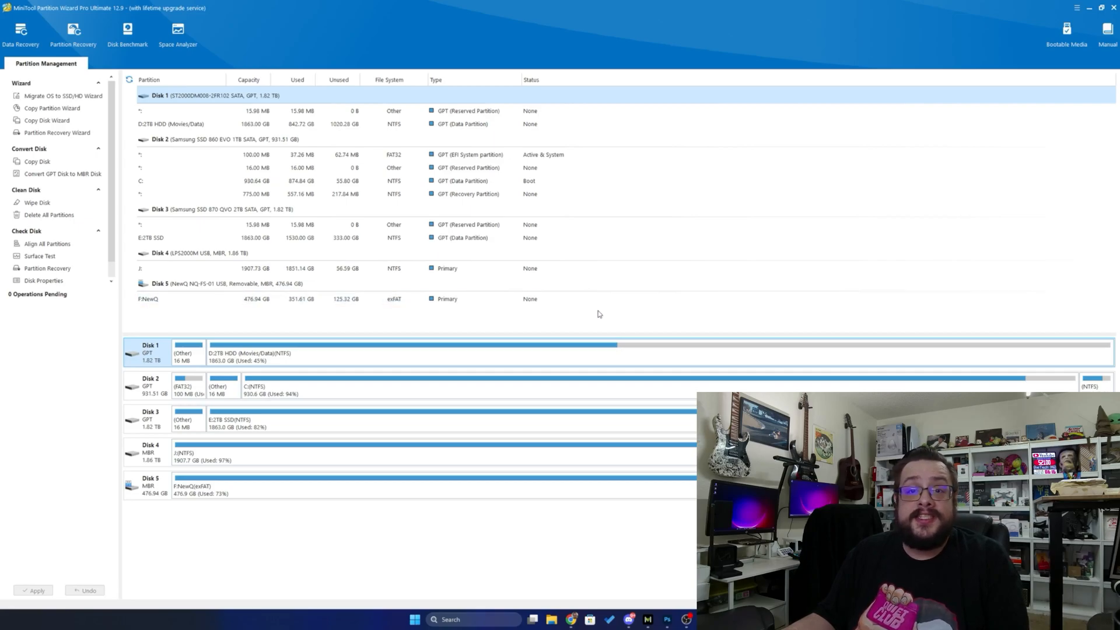
pyautogui.moveTo(594, 340)
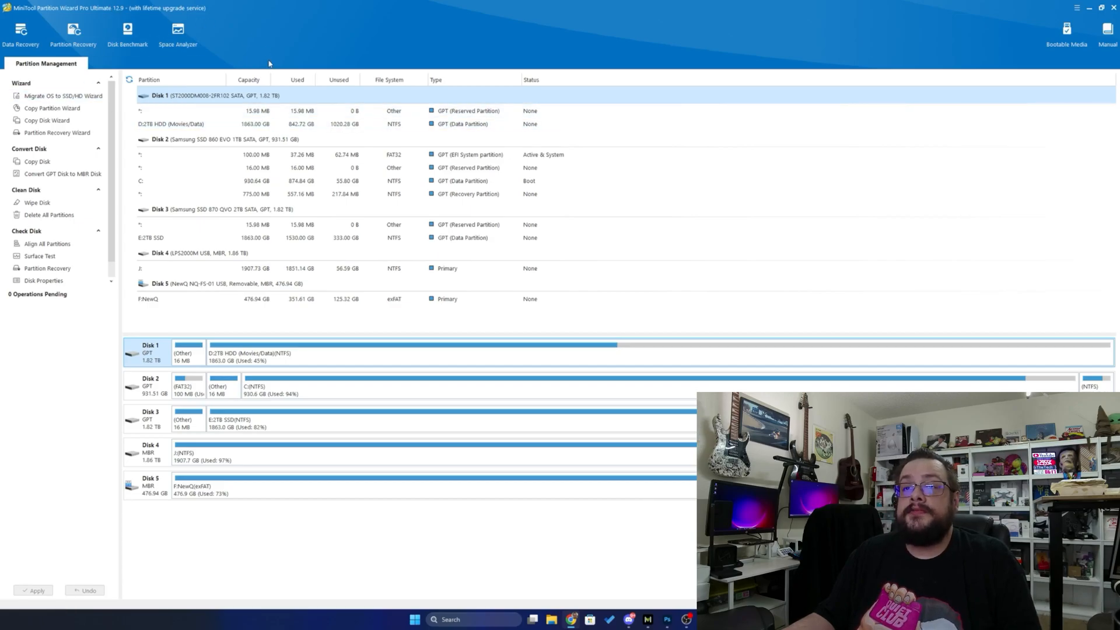
# Split Disk 1's D: into a 1351 GB D: and a new 512 GB partition.
pyautogui.click(277, 299)
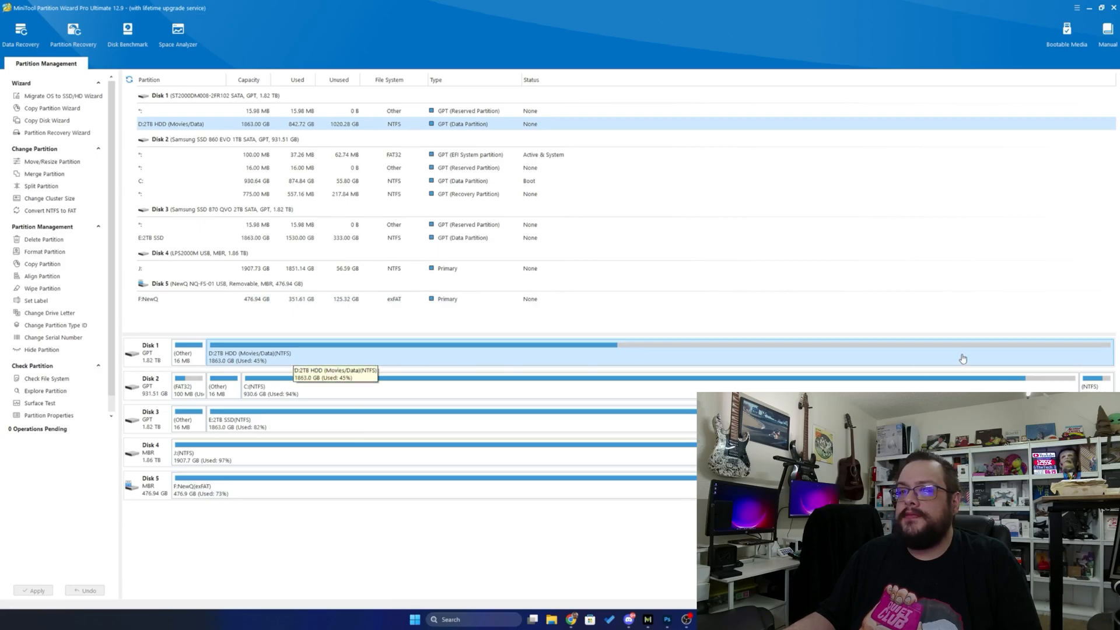
pyautogui.moveTo(942, 357)
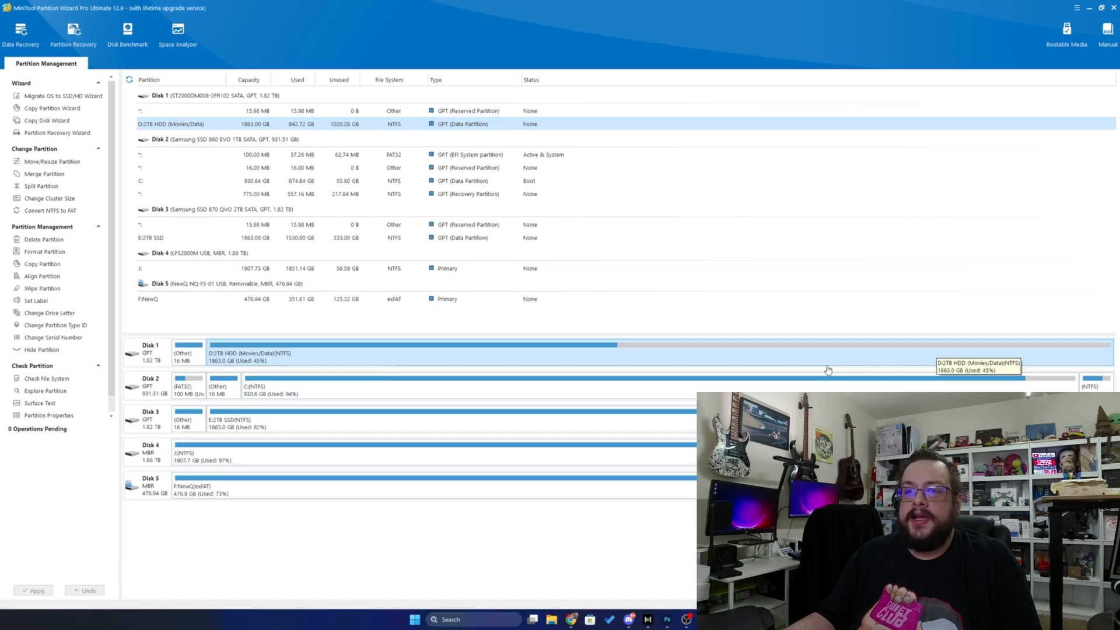
pyautogui.rightClick(828, 355)
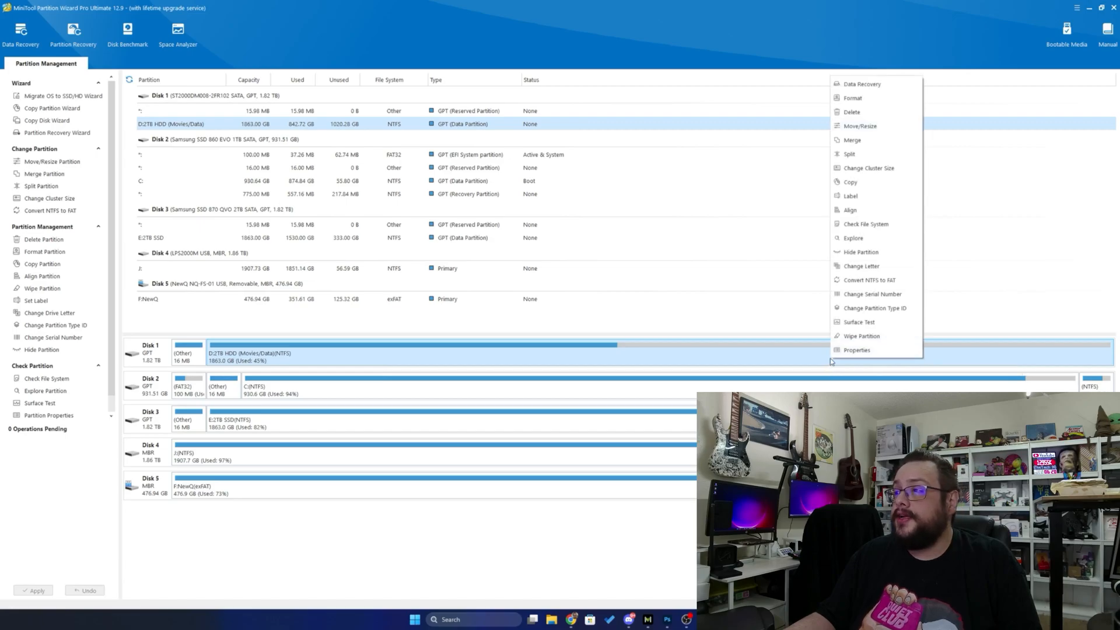
pyautogui.click(862, 156)
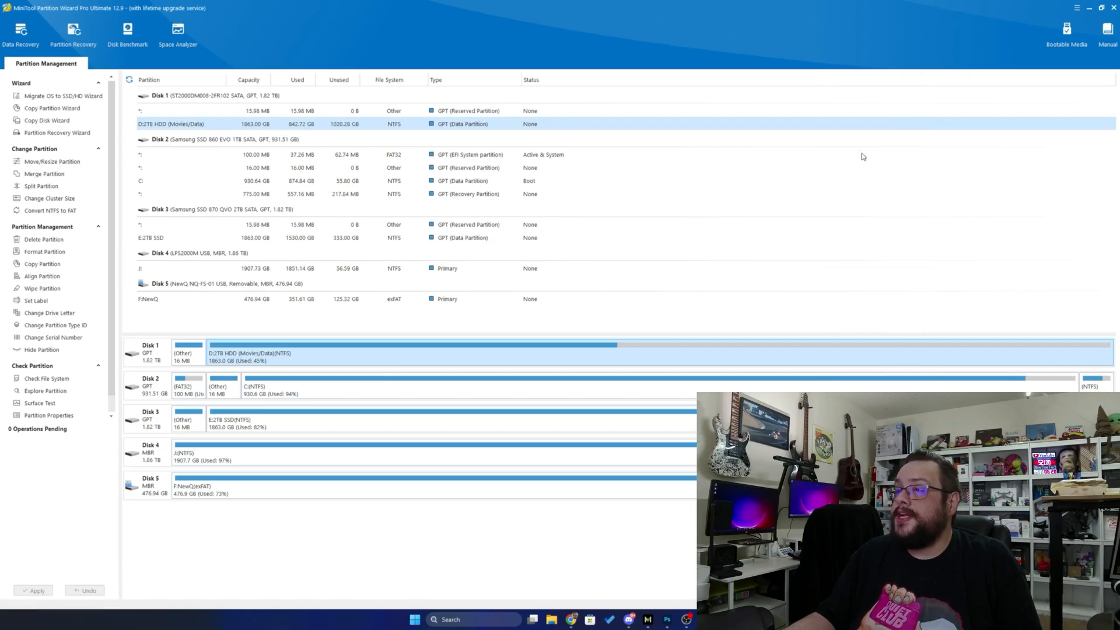
pyautogui.click(41, 187)
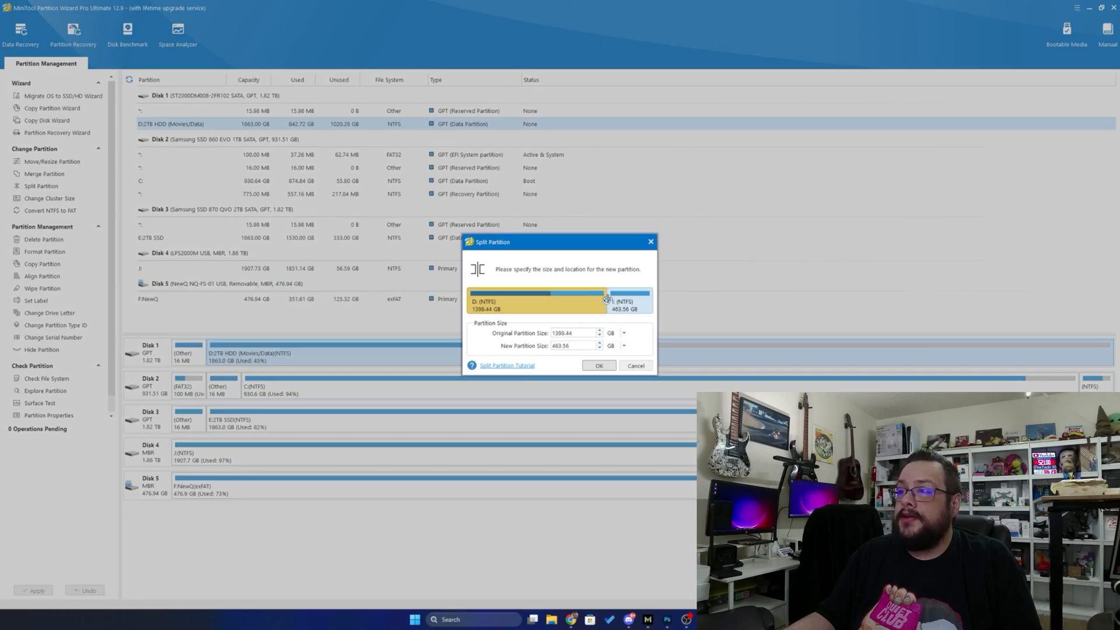
pyautogui.moveTo(607, 292); pyautogui.dragTo(612, 292)
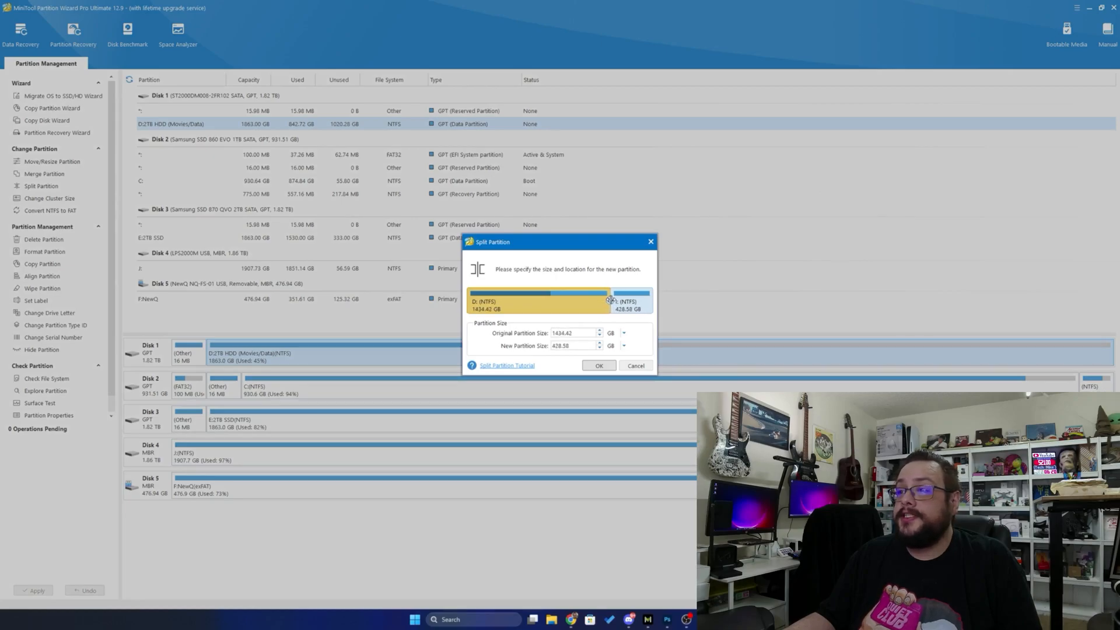
pyautogui.moveTo(609, 299); pyautogui.dragTo(611, 299)
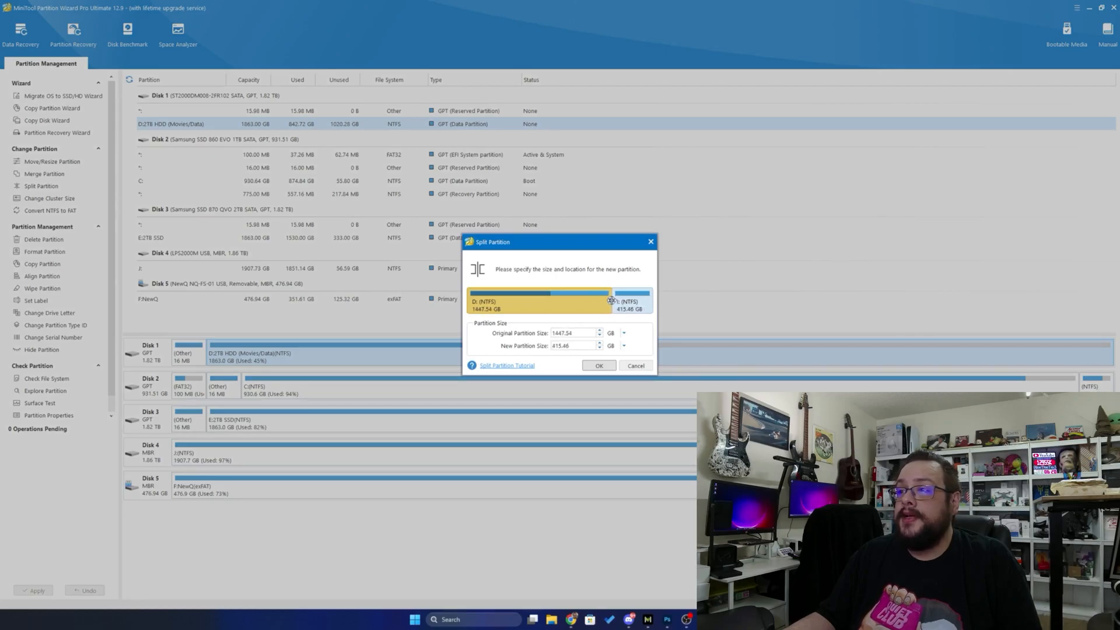
pyautogui.moveTo(611, 299); pyautogui.dragTo(604, 299)
pyautogui.write('512')
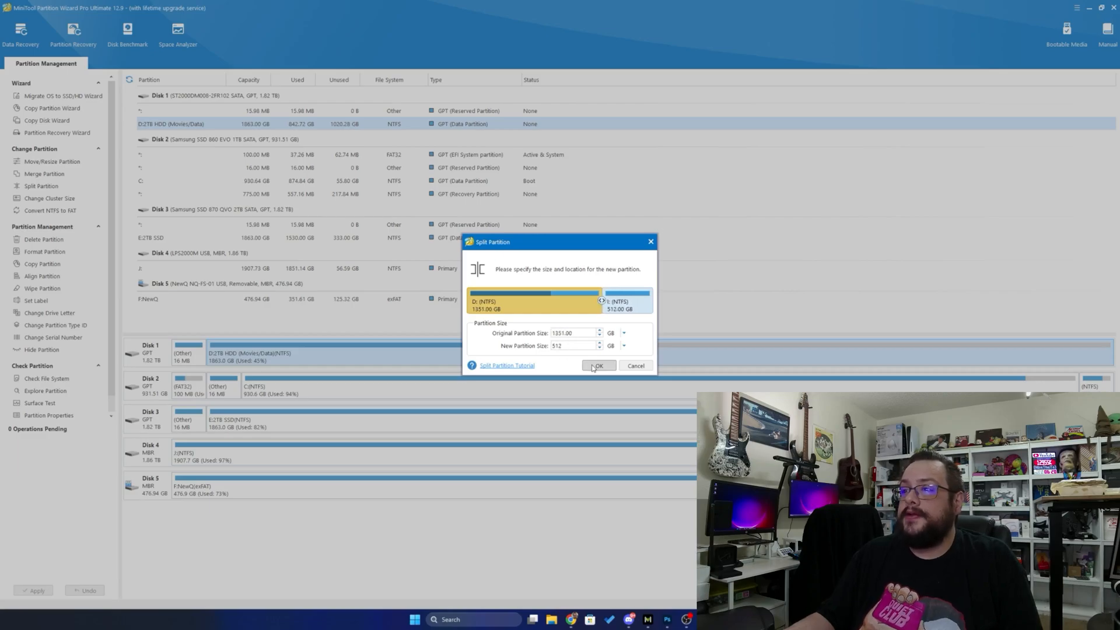
pyautogui.click(598, 365)
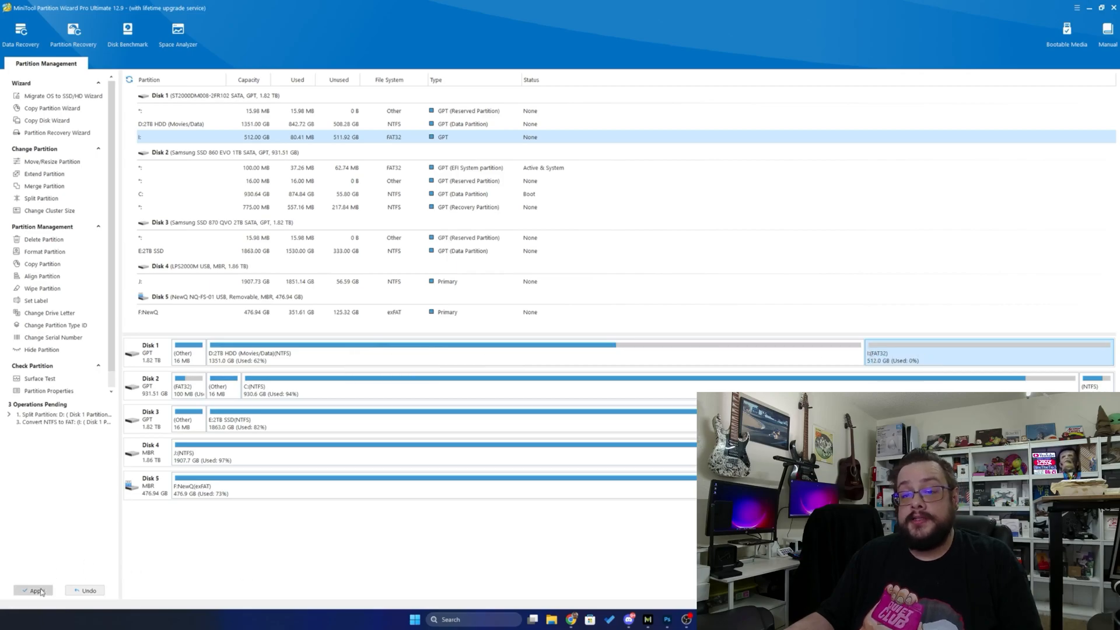
# Apply the queued split, creating the 512 GB FAT32 partition I: beside D:.
pyautogui.click(34, 590)
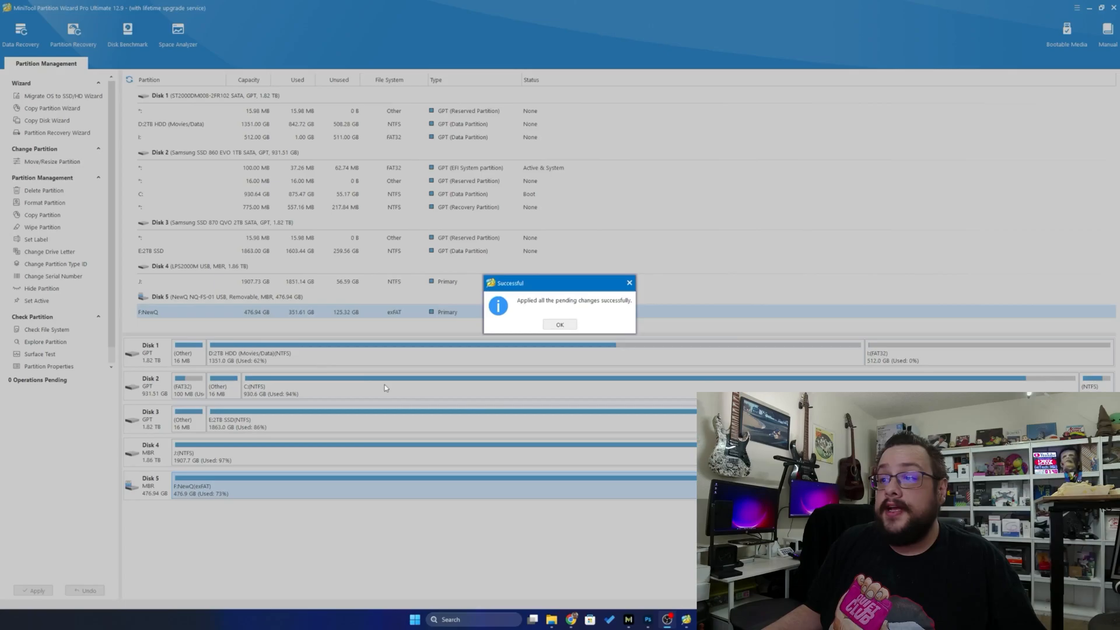
# Dismiss the success message and queue D: to extend by 512 GB back to 1863 GB.
pyautogui.click(559, 324)
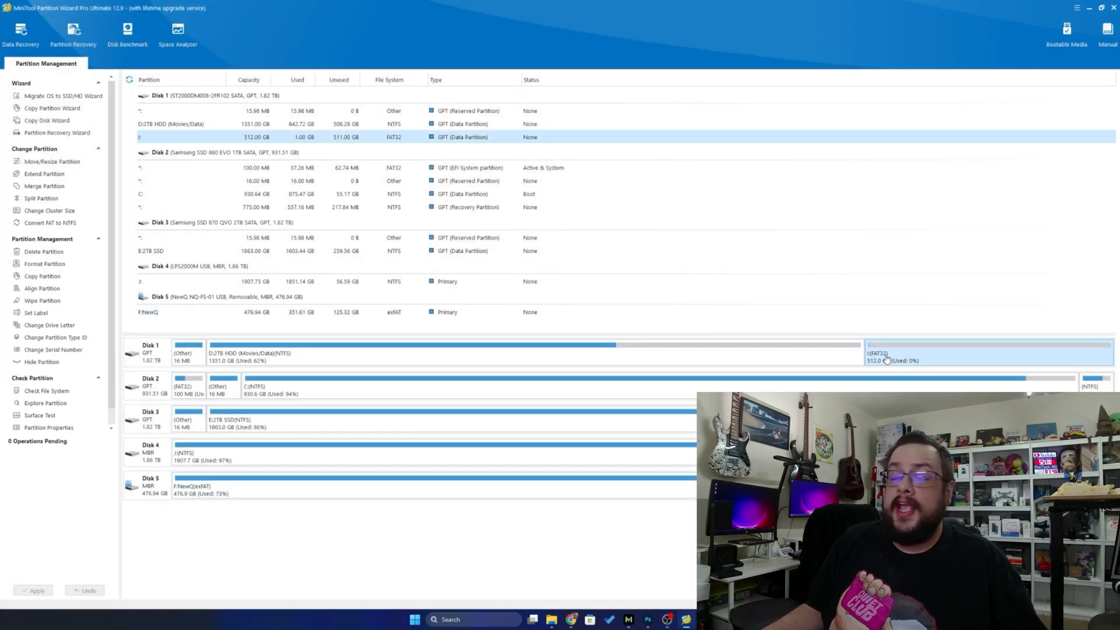
pyautogui.moveTo(891, 367)
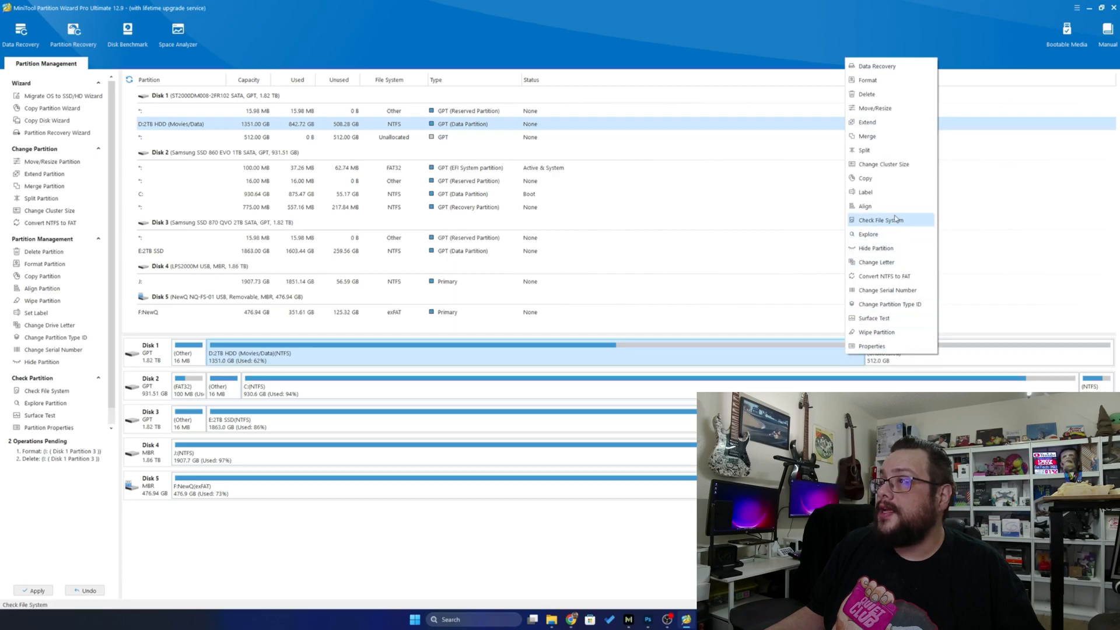
pyautogui.click(867, 121)
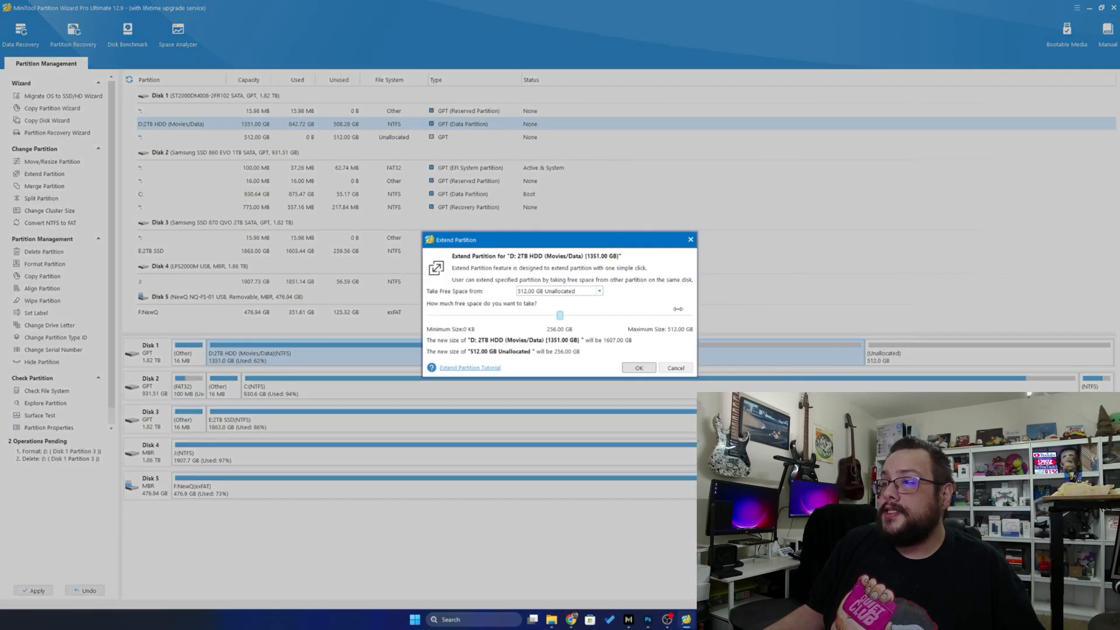
pyautogui.moveTo(559, 315); pyautogui.dragTo(688, 315)
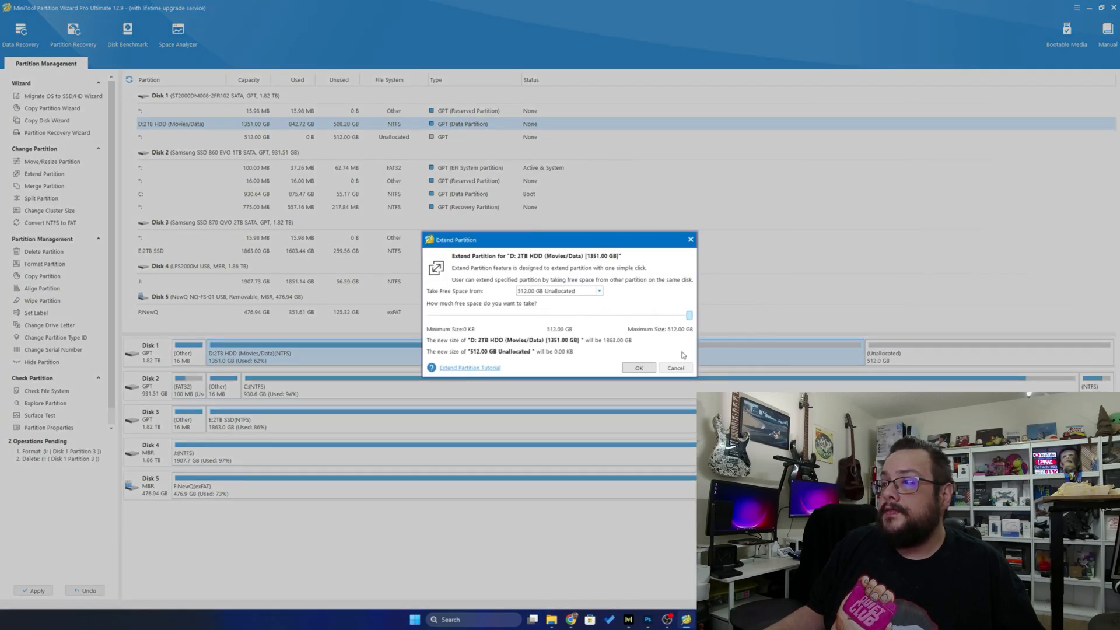
pyautogui.click(637, 367)
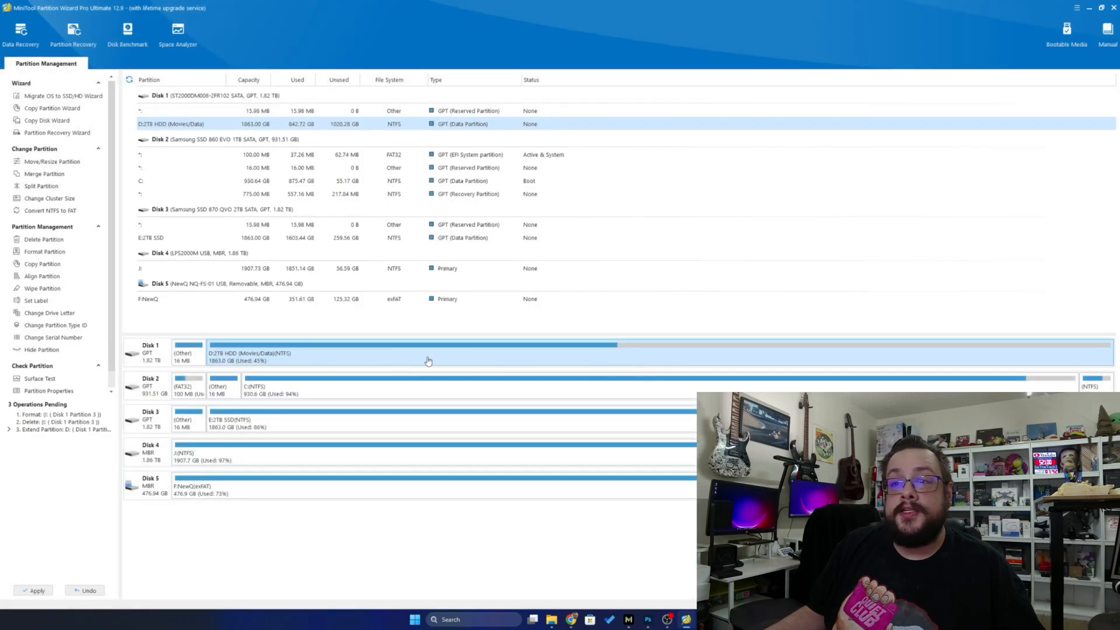
pyautogui.moveTo(497, 357)
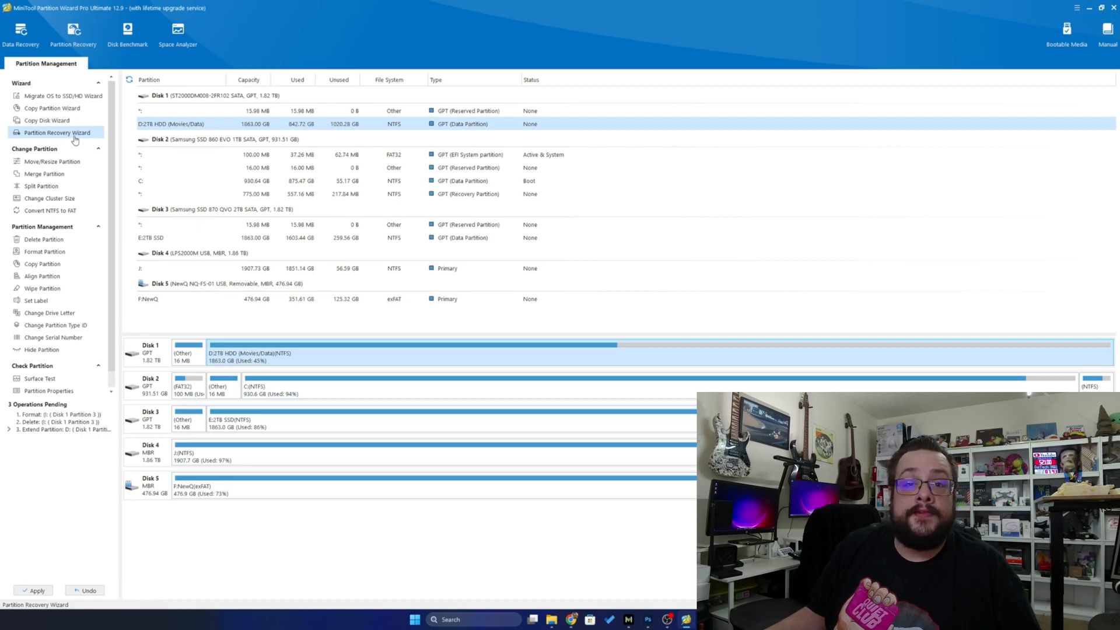
pyautogui.moveTo(48, 120)
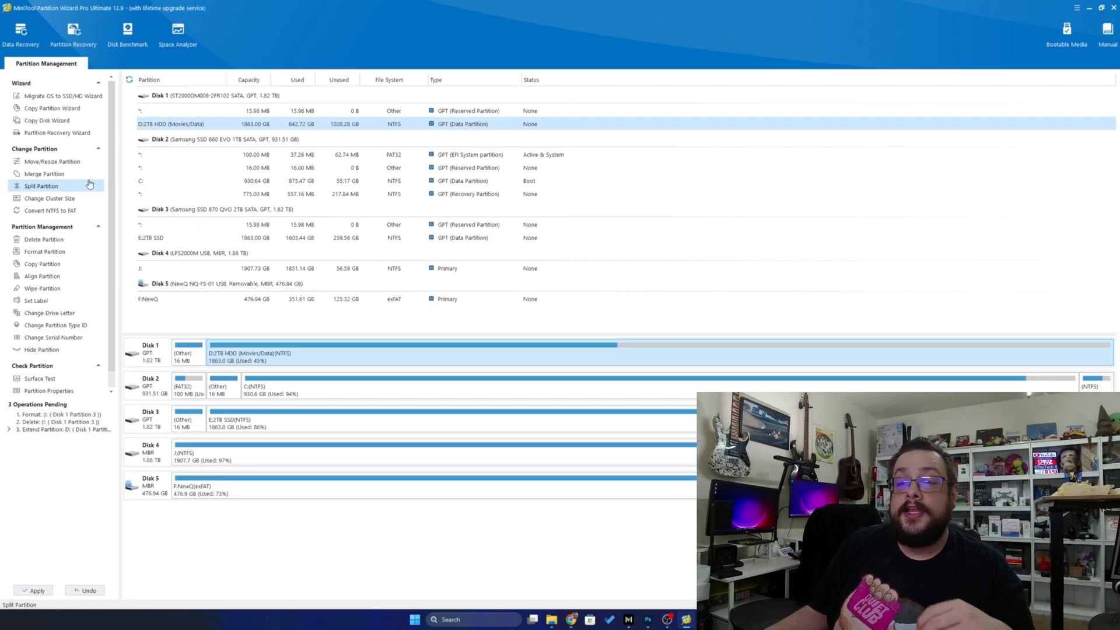
pyautogui.moveTo(114, 226)
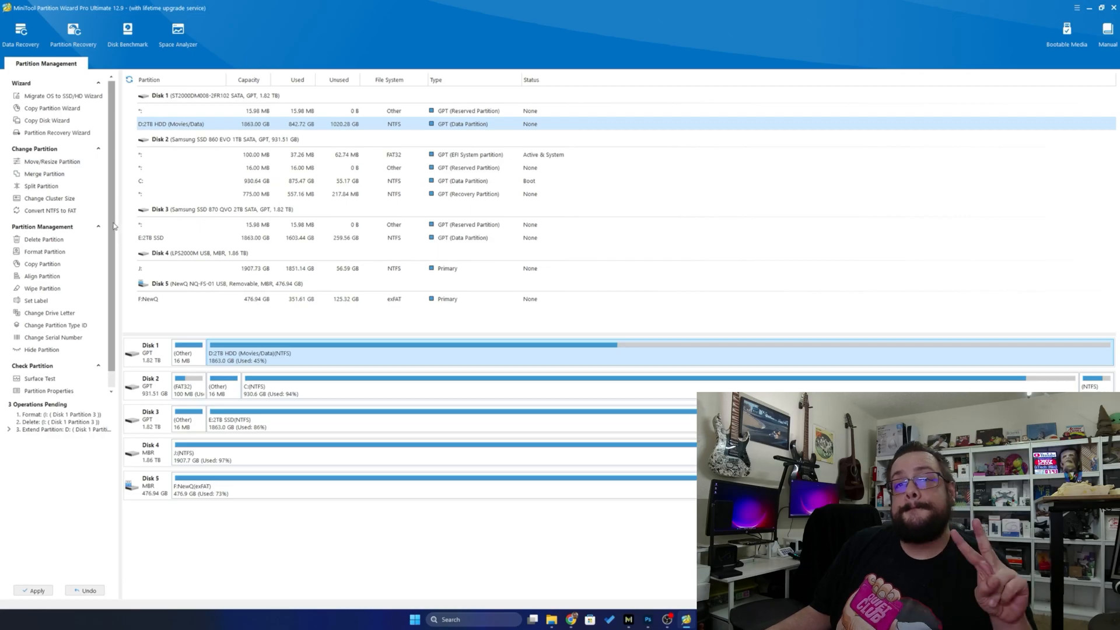